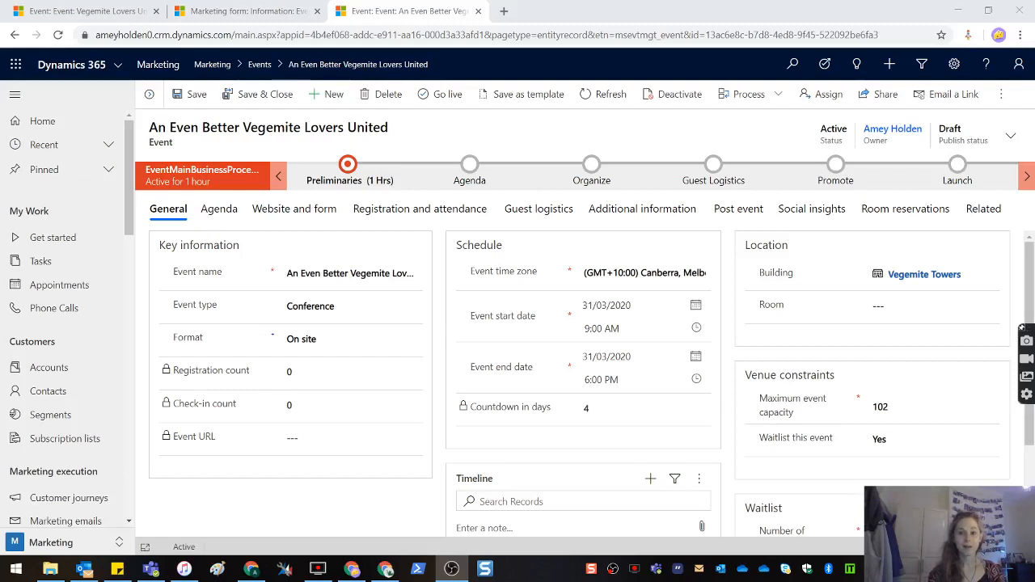
pyautogui.moveTo(49, 368)
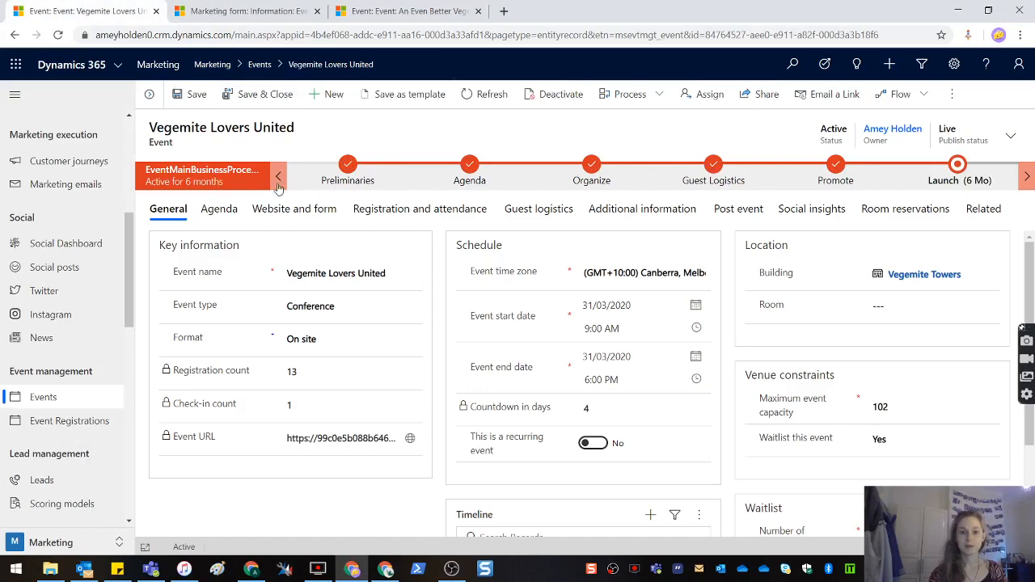
# - Show the Vegemite Lovers United event's Website and form settings with its Event URL
pyautogui.click(295, 209)
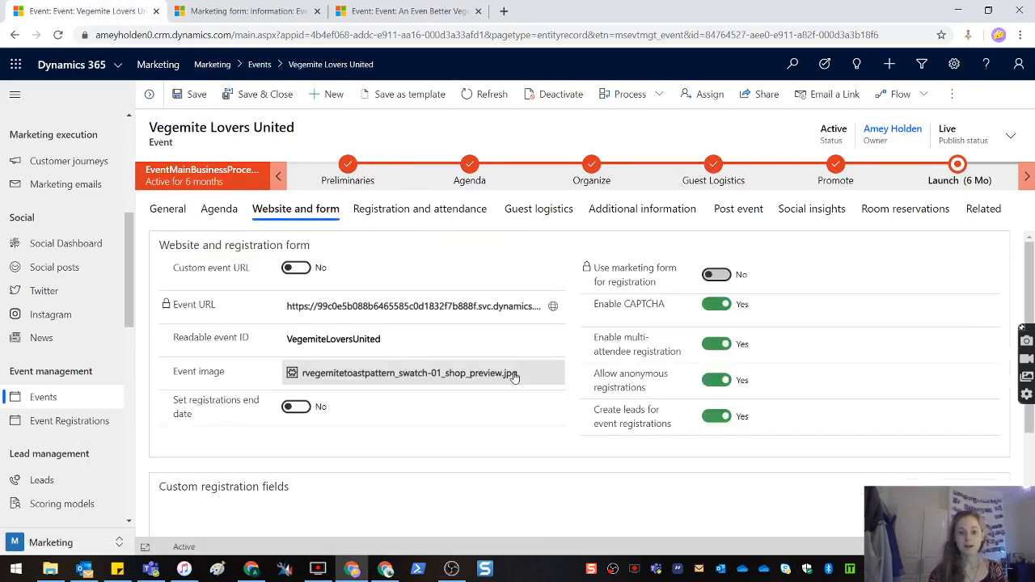
pyautogui.scroll(-3)
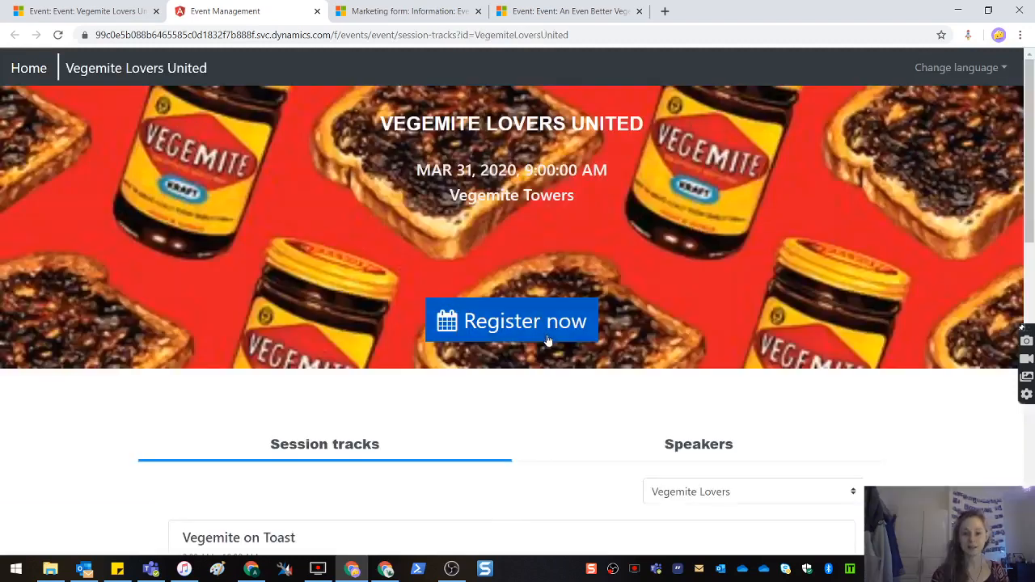
# - Register on the default portal form answering Yes to 'super ugly', then go to the Event Rego Form
pyautogui.click(511, 320)
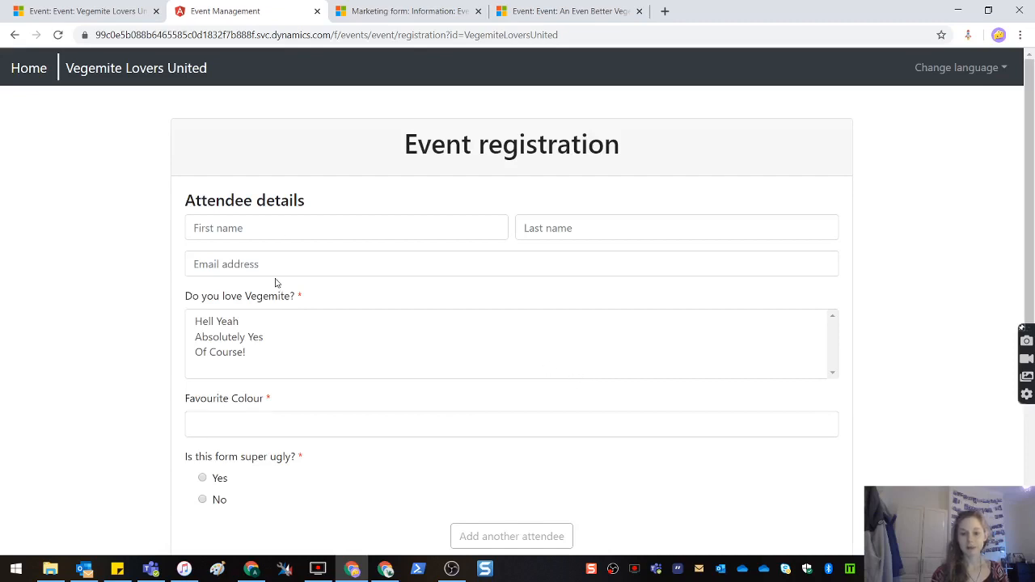
pyautogui.moveTo(316, 528)
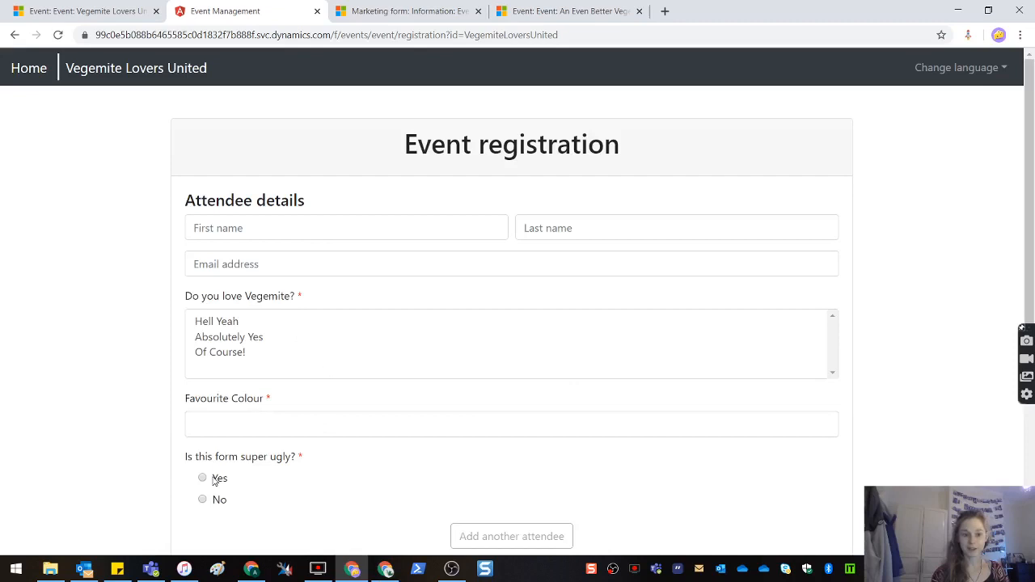
pyautogui.click(202, 478)
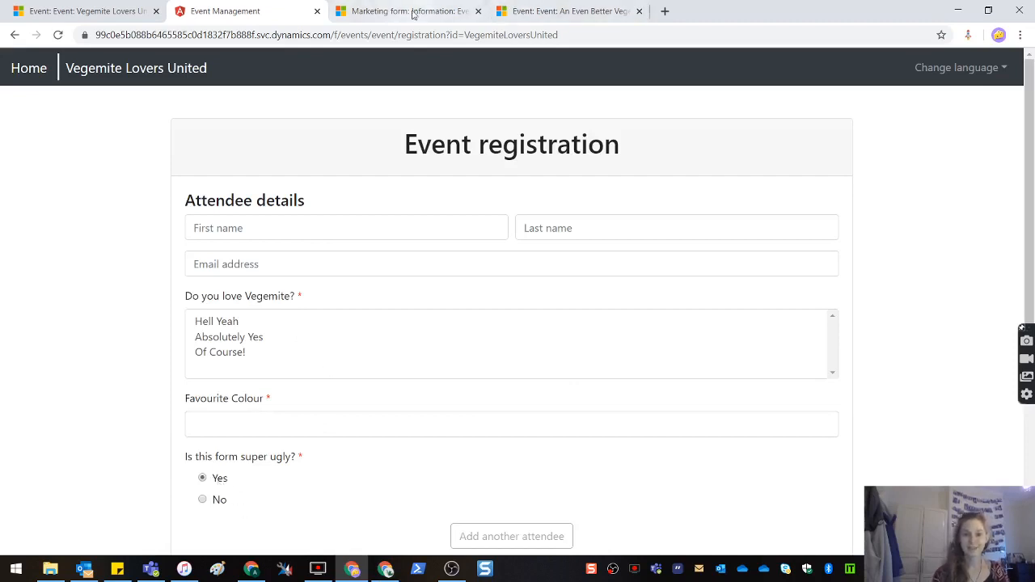
pyautogui.click(405, 10)
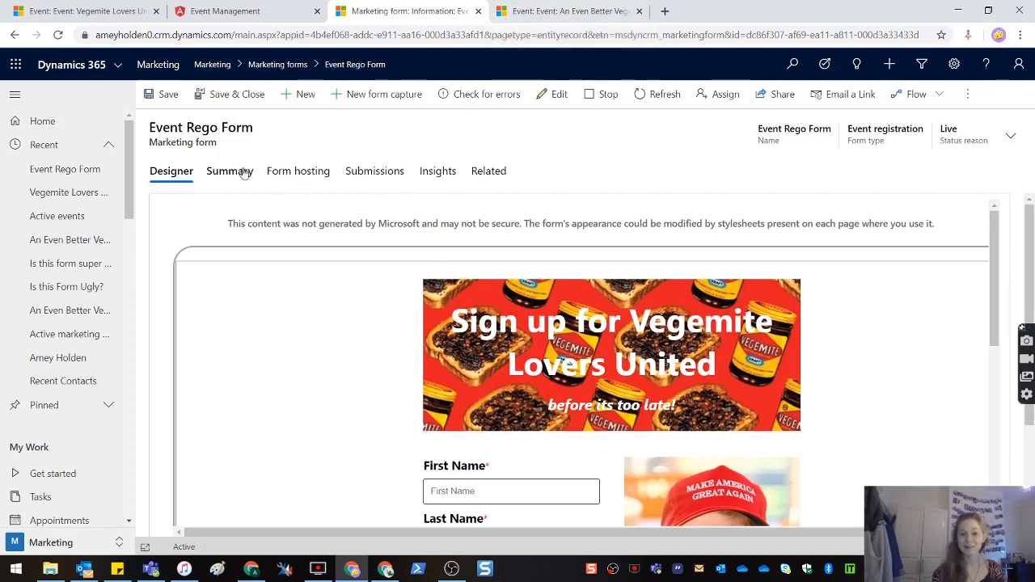
pyautogui.scroll(-3)
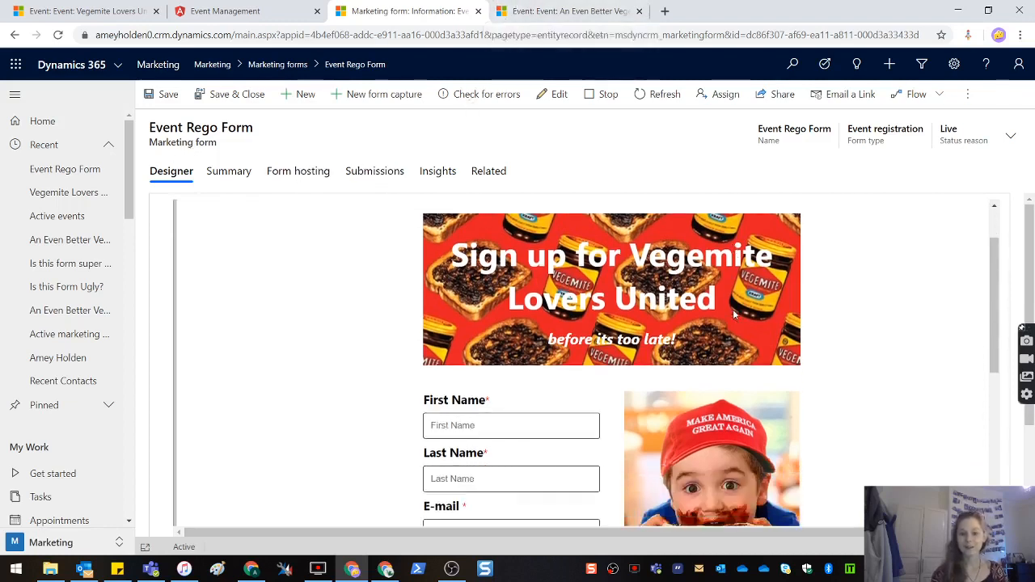
pyautogui.scroll(-3)
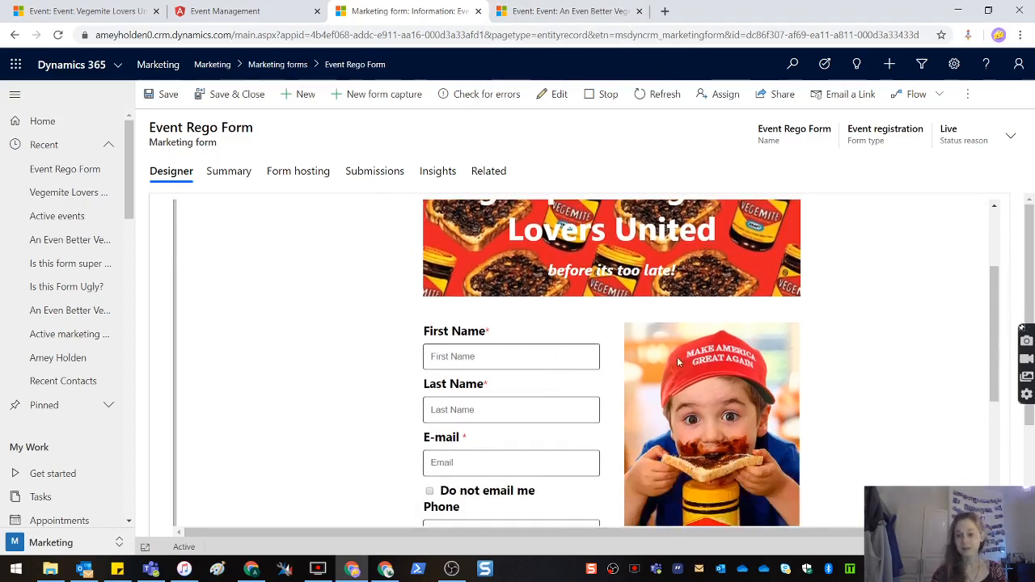
pyautogui.scroll(-3)
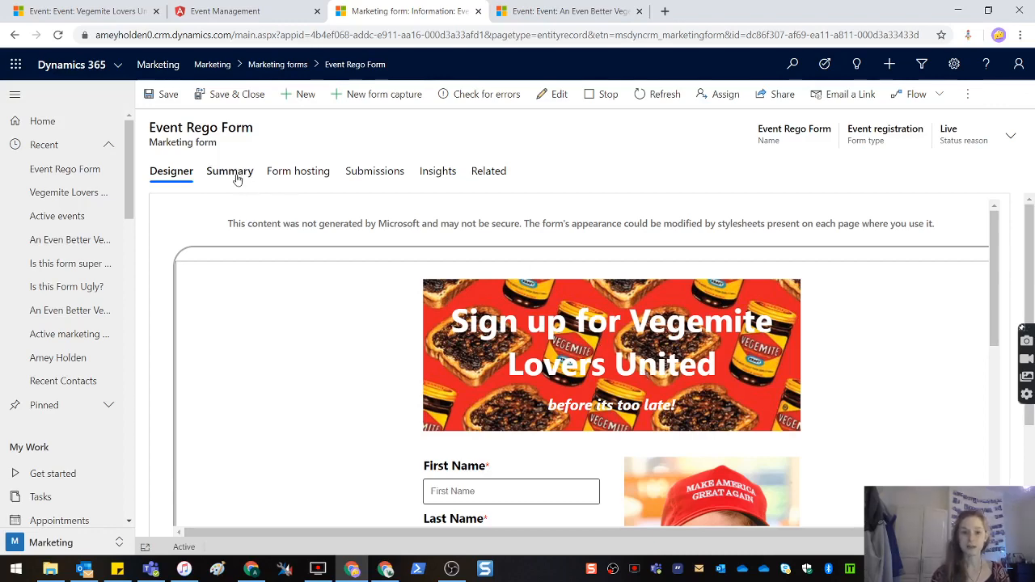
# - Review the Event Rego Form summary's Event registration purpose, then return to the event record
pyautogui.click(230, 171)
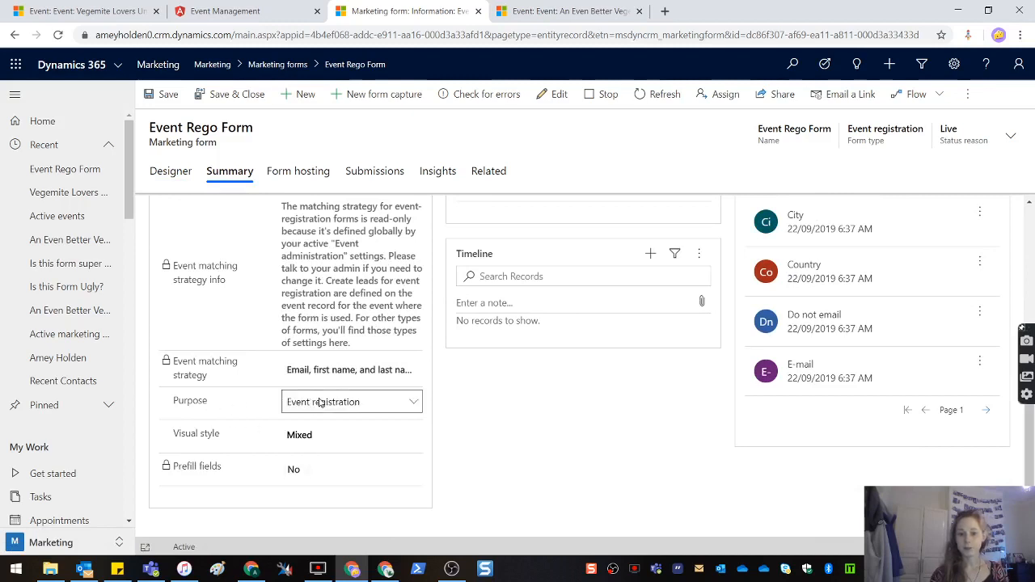
pyautogui.moveTo(391, 401)
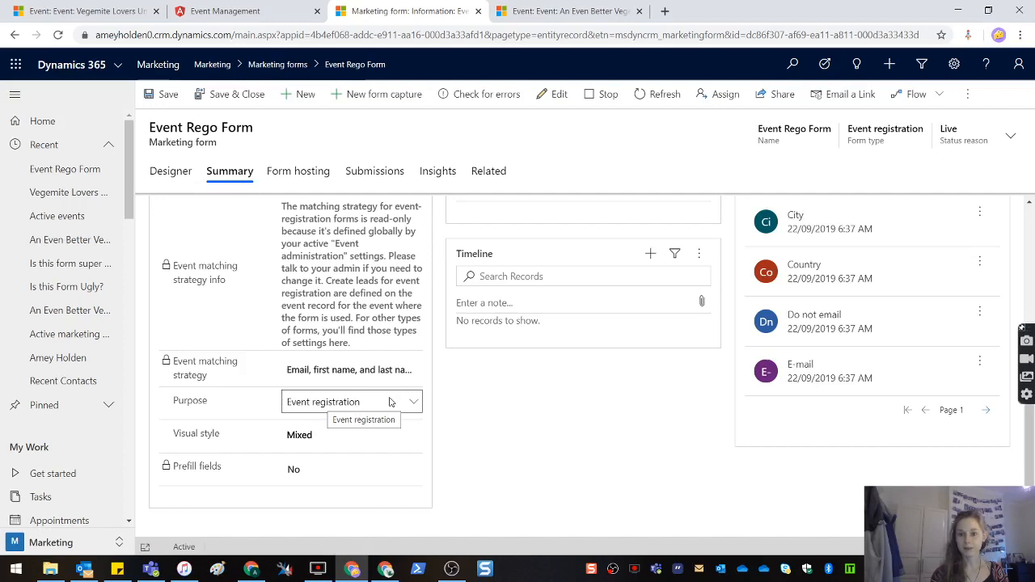
pyautogui.scroll(3)
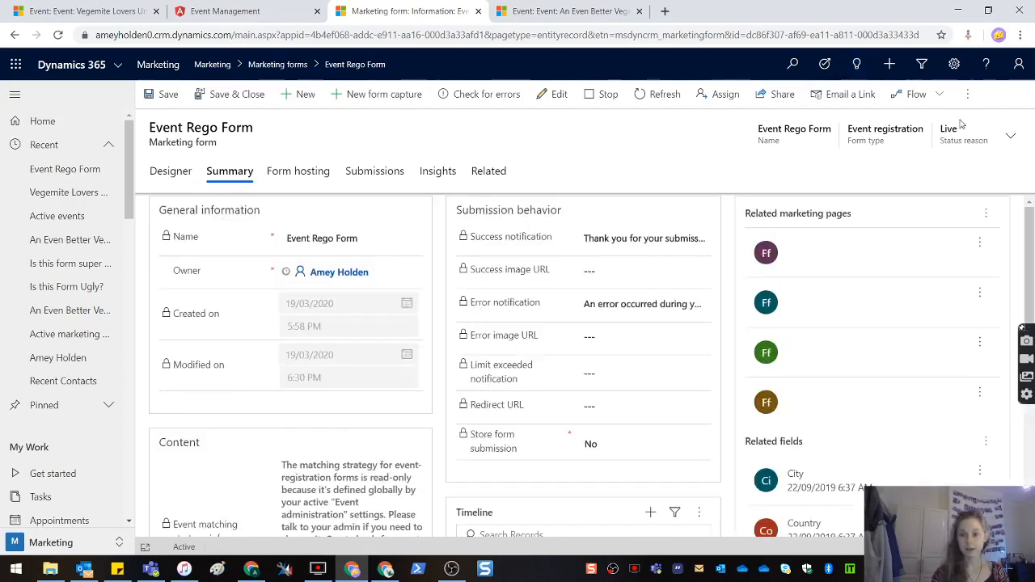
pyautogui.moveTo(566, 10)
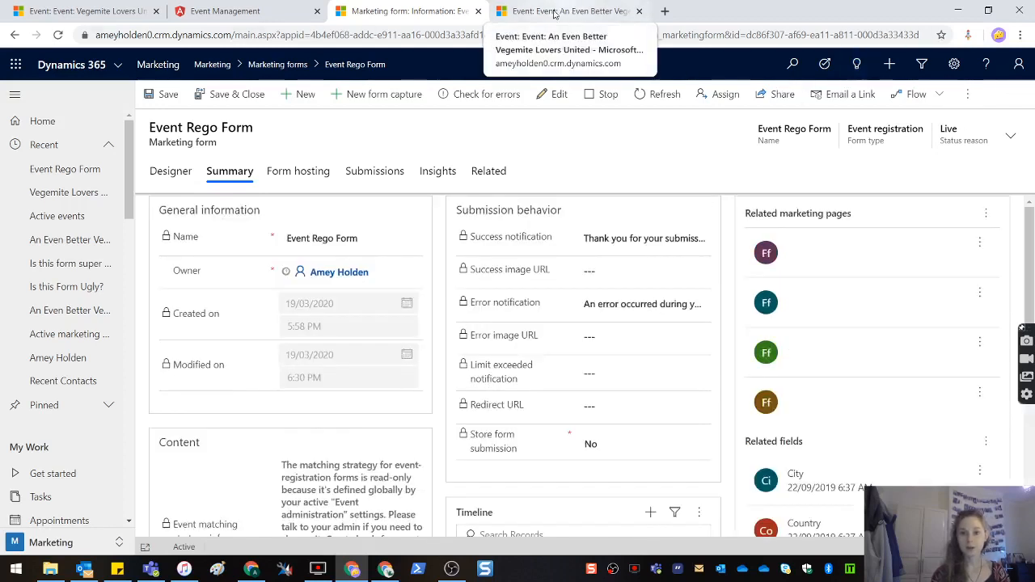
pyautogui.click(566, 9)
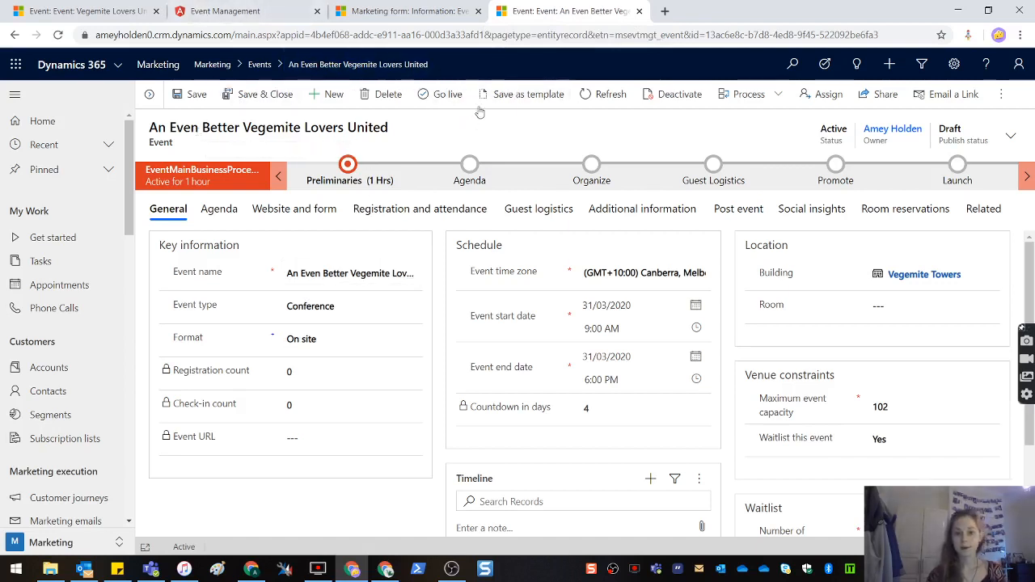
# - Show the An Even Better Vegemite Lovers United event's Website and form registration settings
pyautogui.doubleClick(223, 126)
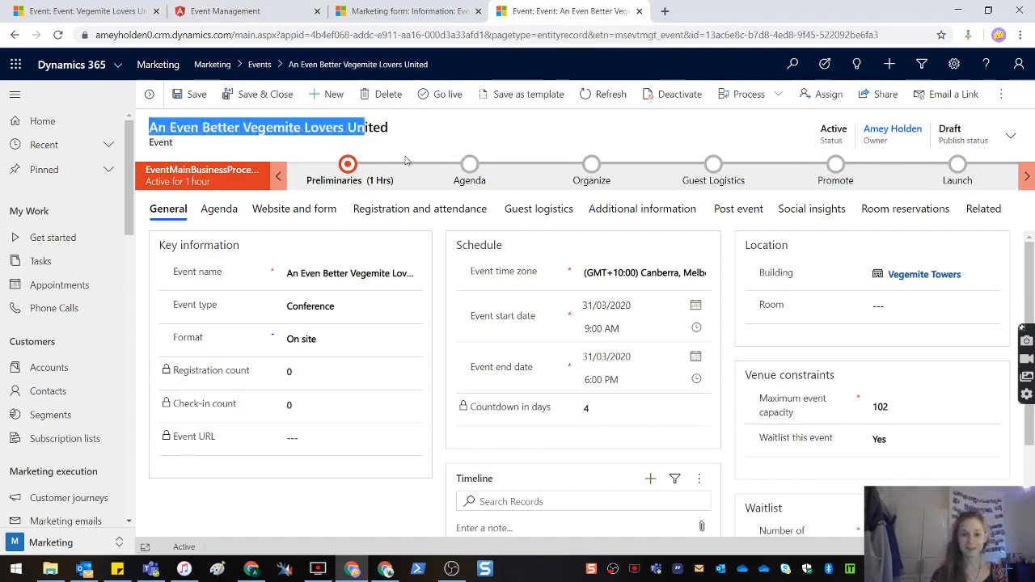
pyautogui.click(295, 209)
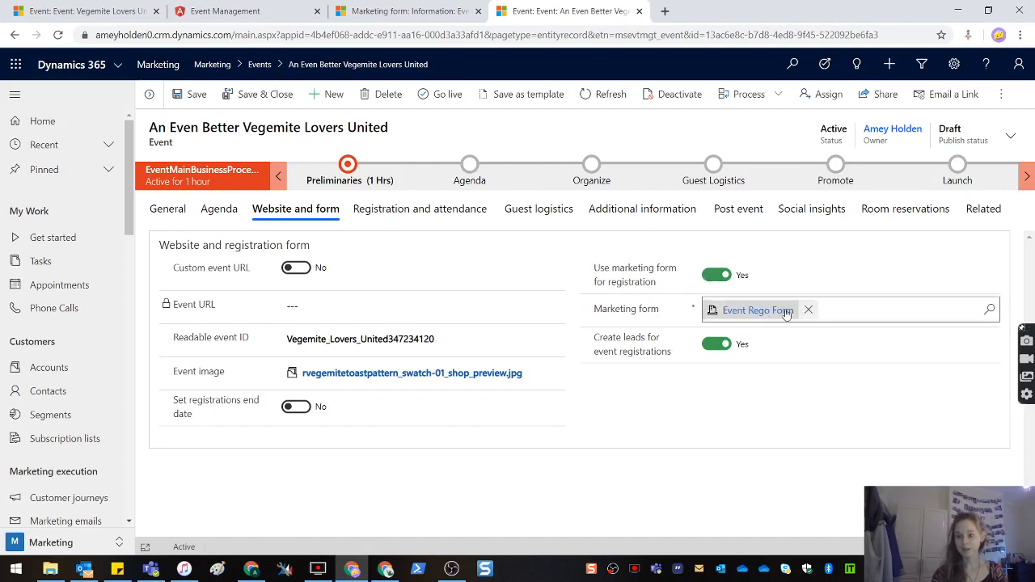
pyautogui.moveTo(757, 311)
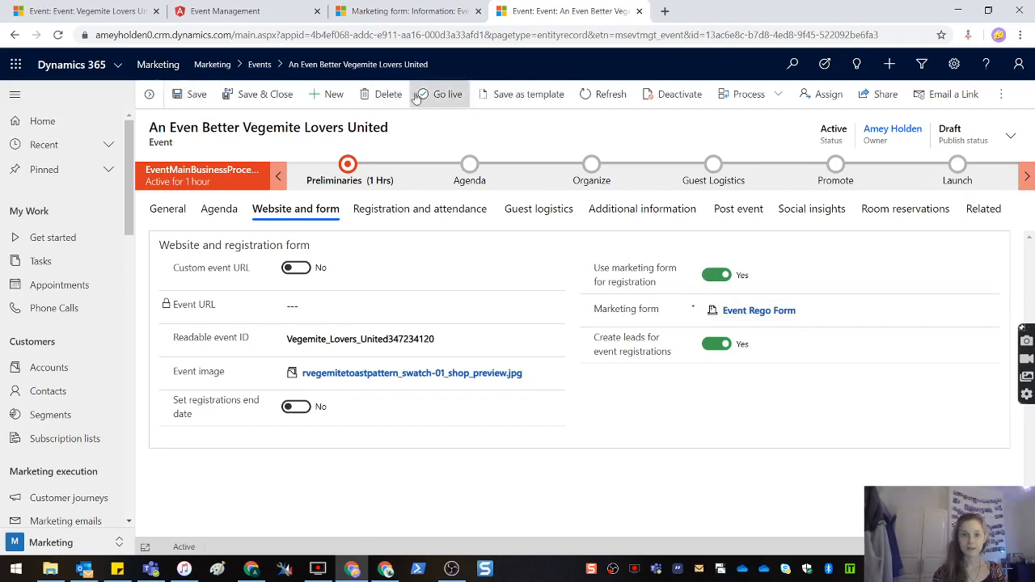
# - Go live with the An Even Better Vegemite Lovers United event
pyautogui.click(447, 94)
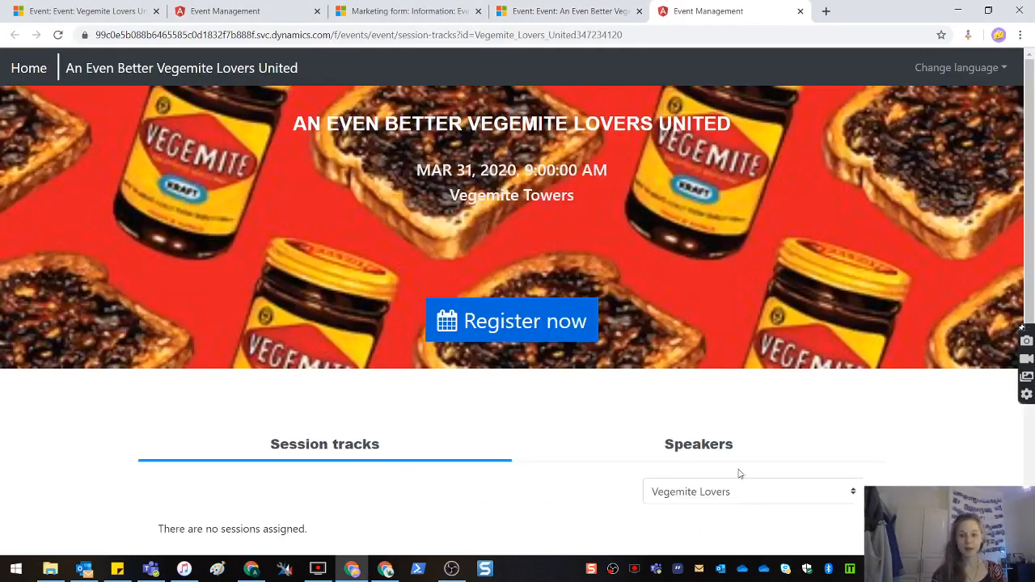
# - Register on the portal to see the branded Sign up for Vegemite Lovers United form fields
pyautogui.click(511, 320)
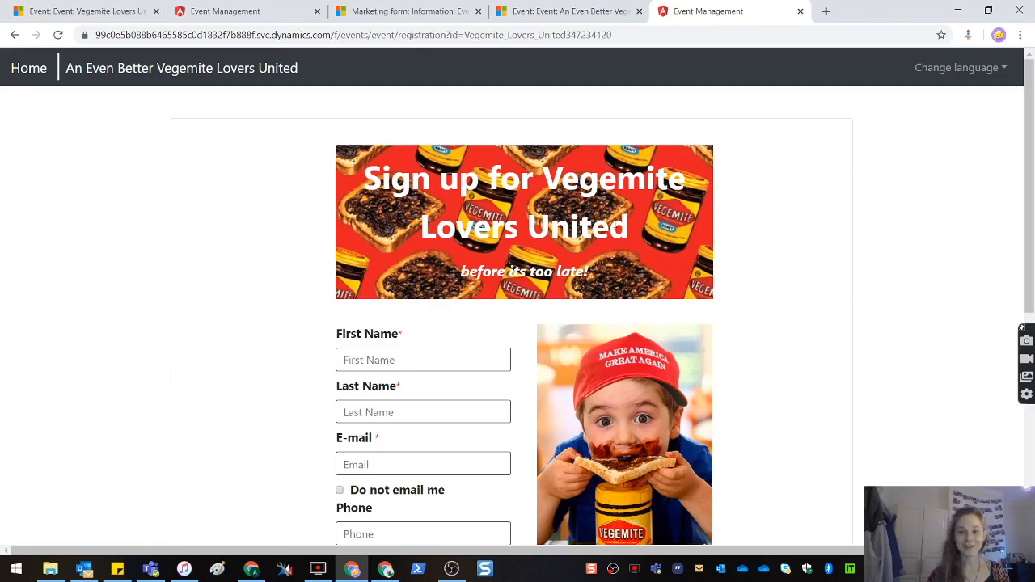
pyautogui.scroll(-3)
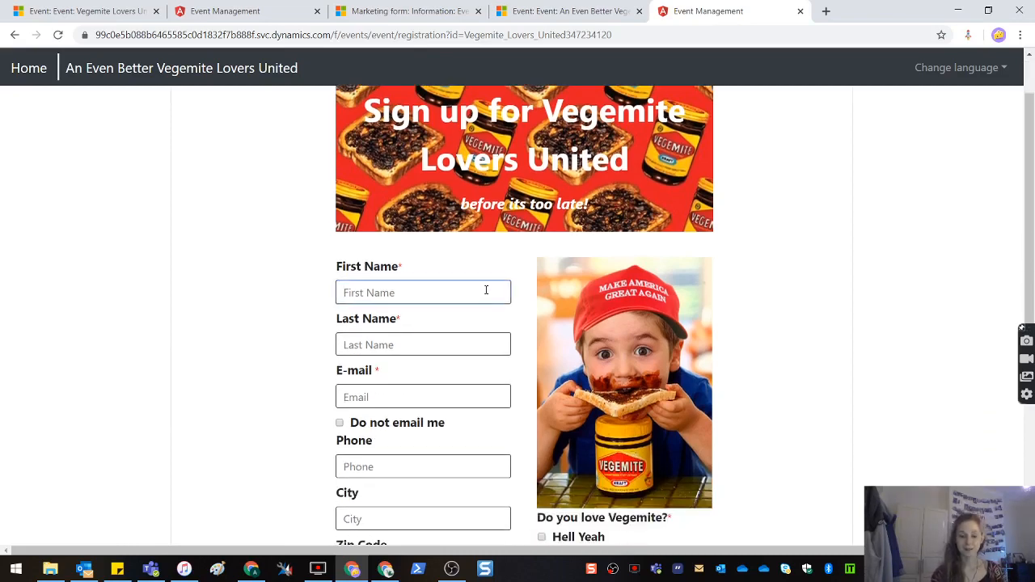
pyautogui.scroll(-3)
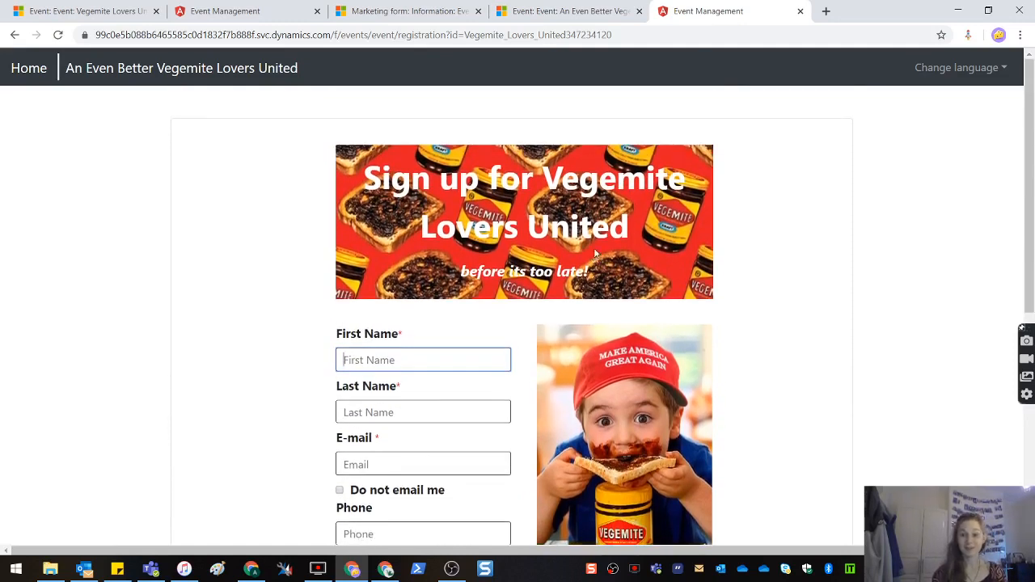
pyautogui.moveTo(605, 290)
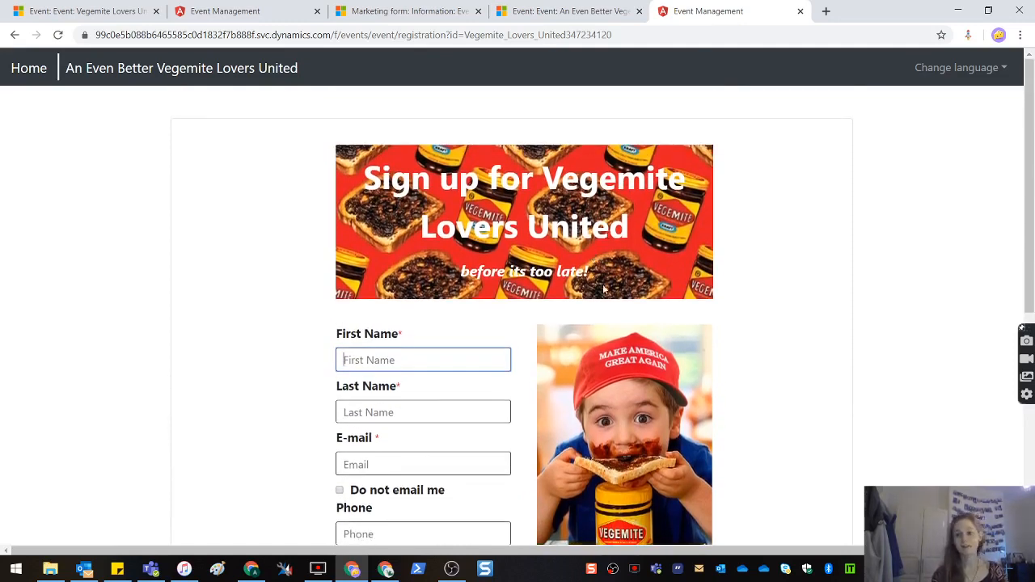
pyautogui.scroll(-3)
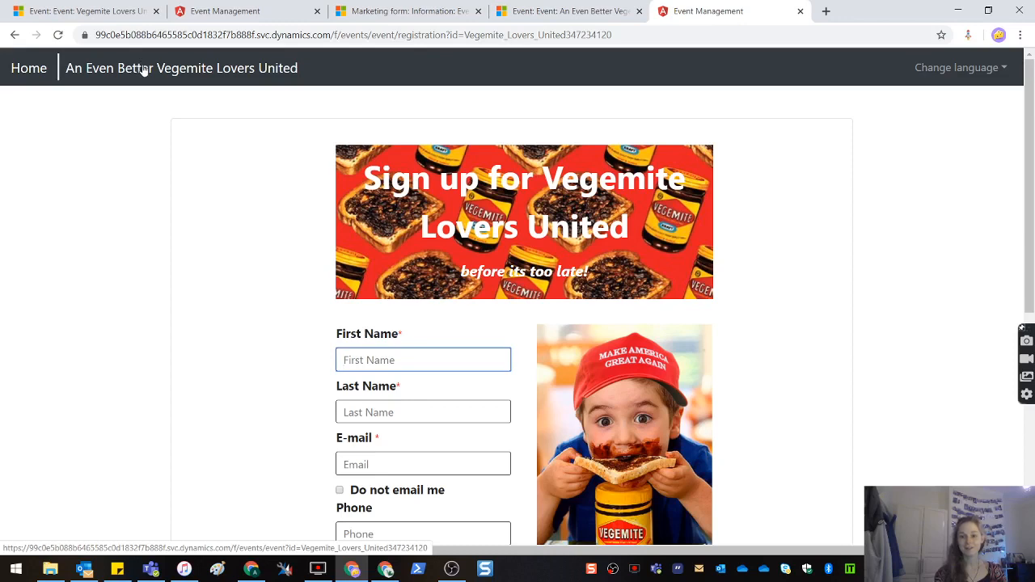
pyautogui.moveTo(289, 110)
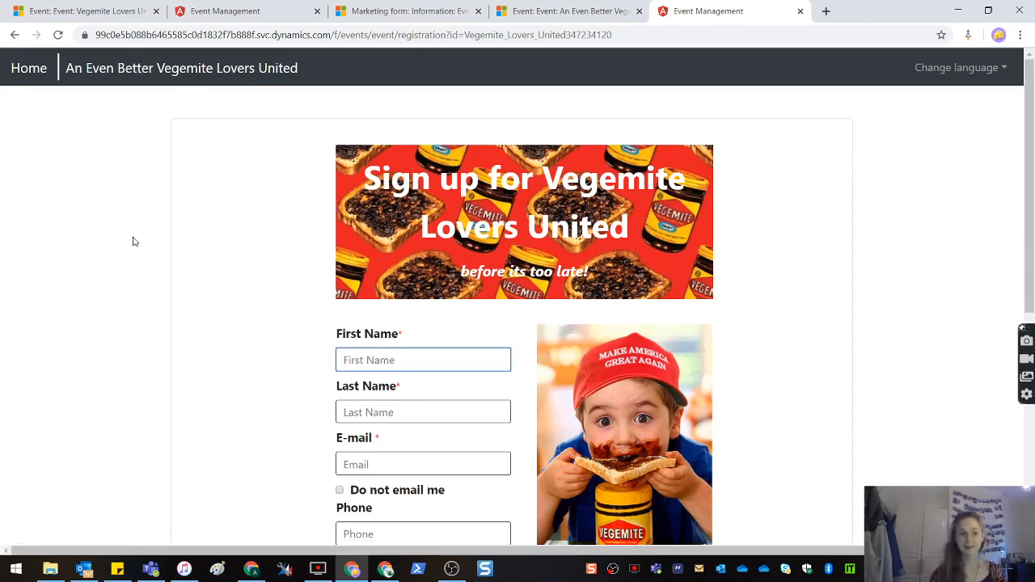
pyautogui.click(424, 359)
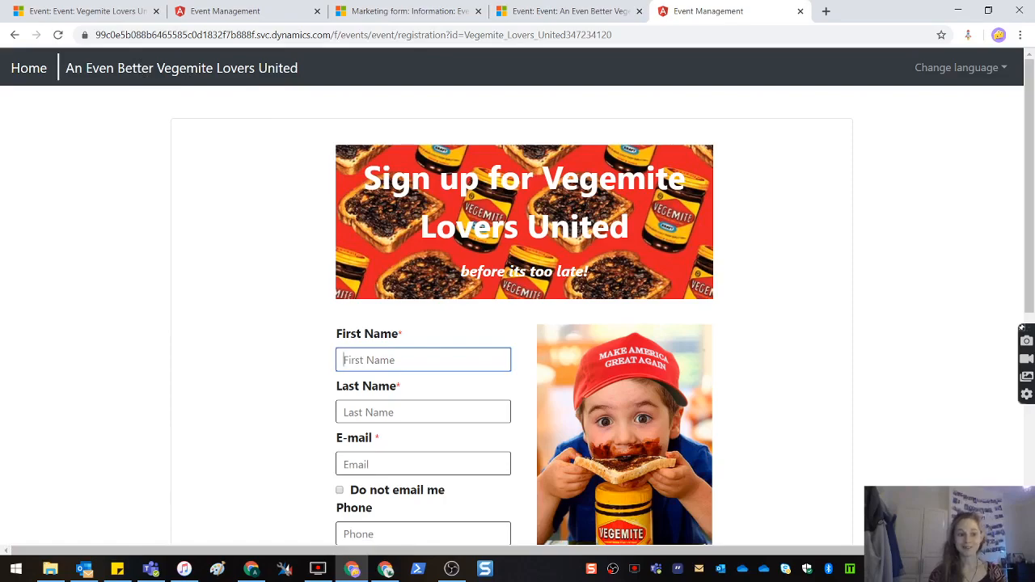